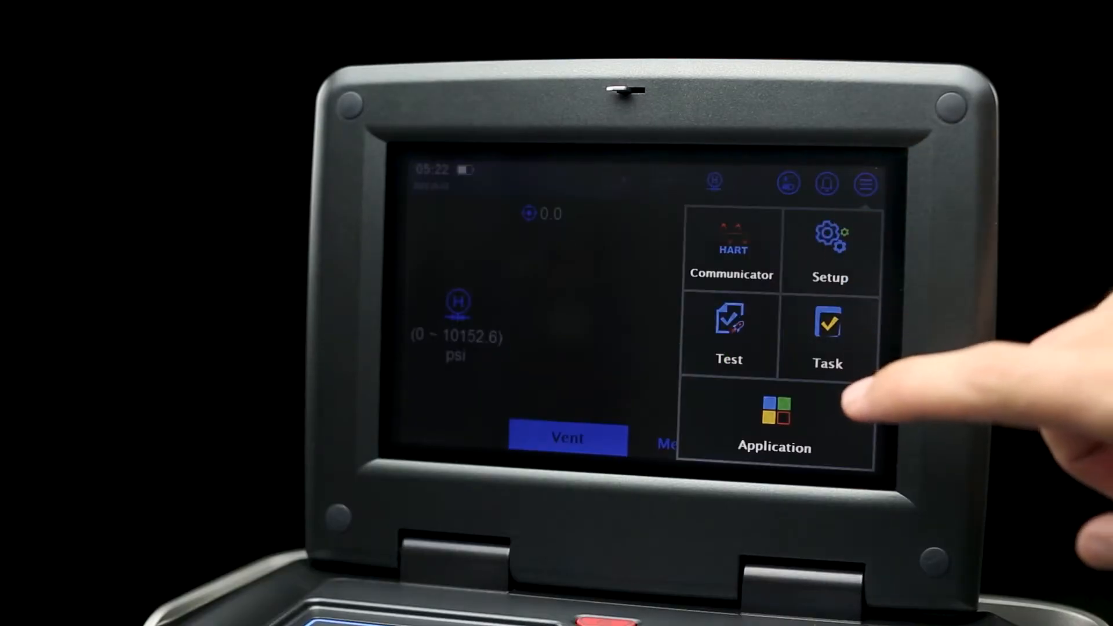
- Show the ADT673 calibration results with 0–10000 psi set points and 0.00% errors
click(830, 248)
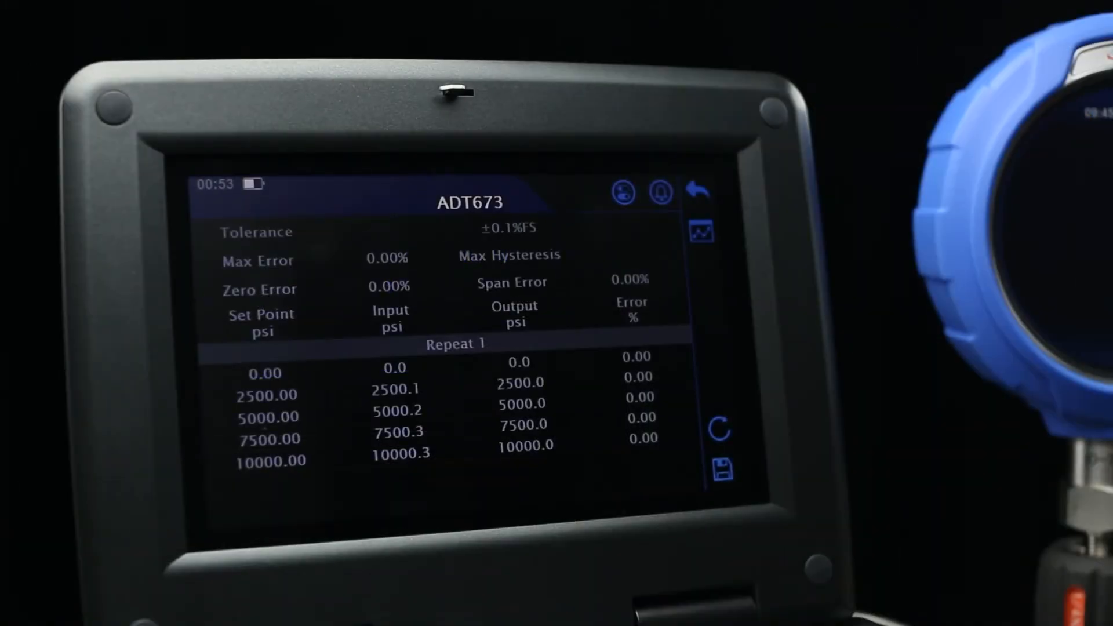
- Leave the ADT673 results for the live -0.1 psi pressure screen
click(703, 231)
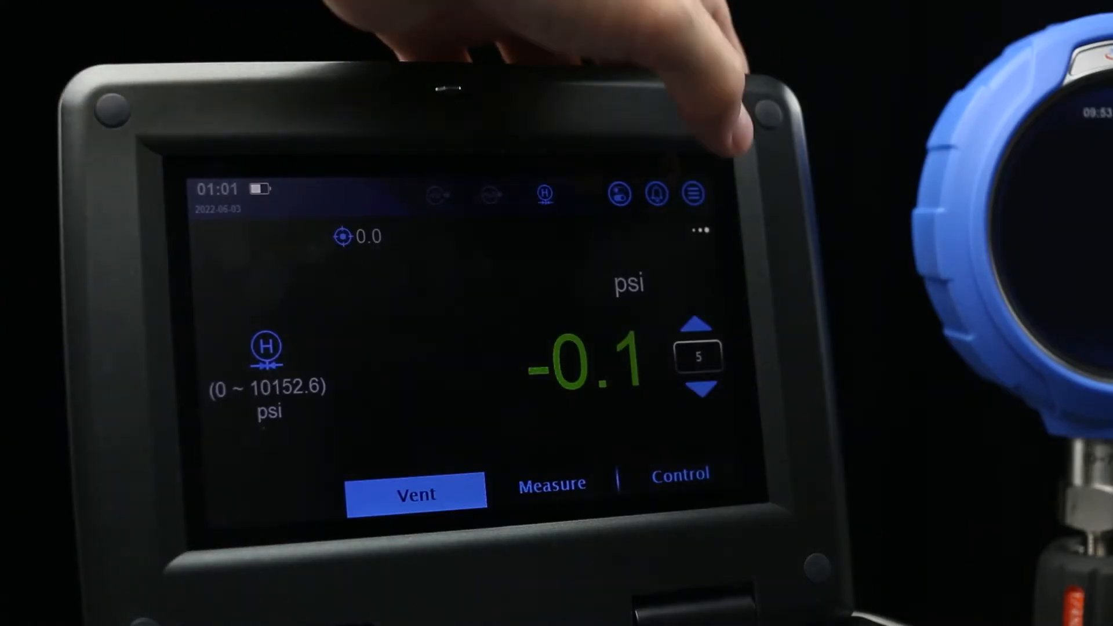
- Bring up the Task library listing ADT673, PT-002, PT-001 and PG-001
click(692, 193)
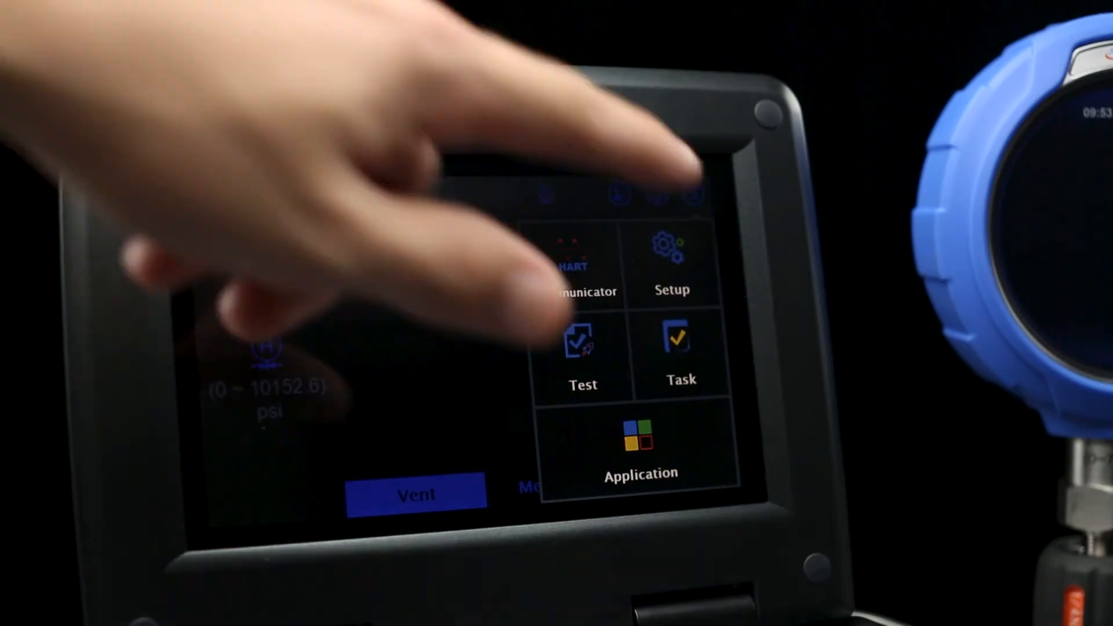
click(677, 340)
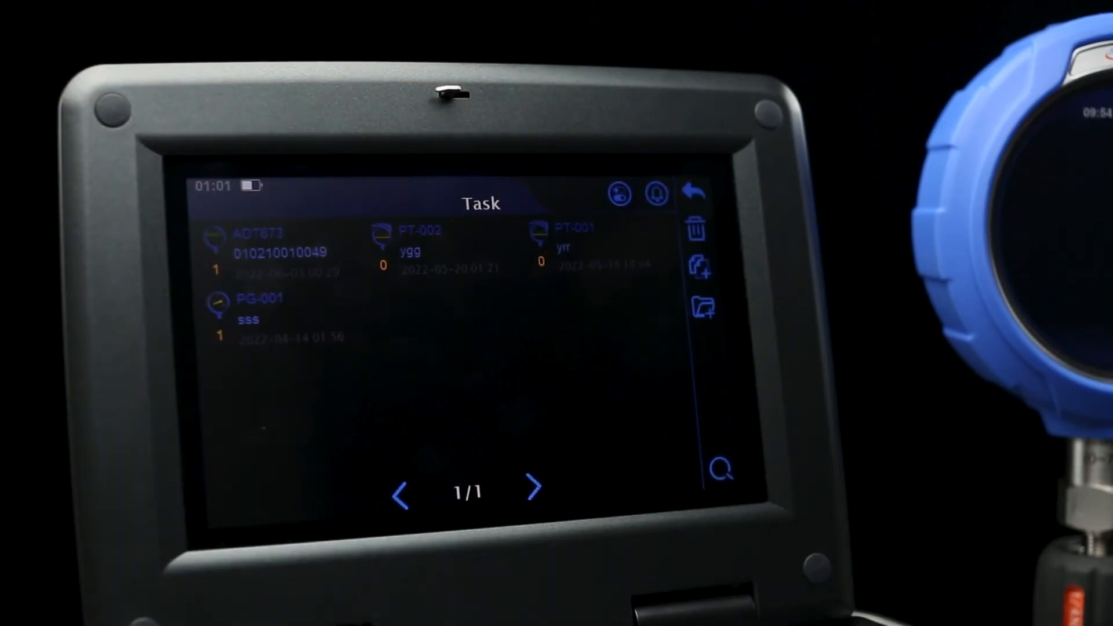